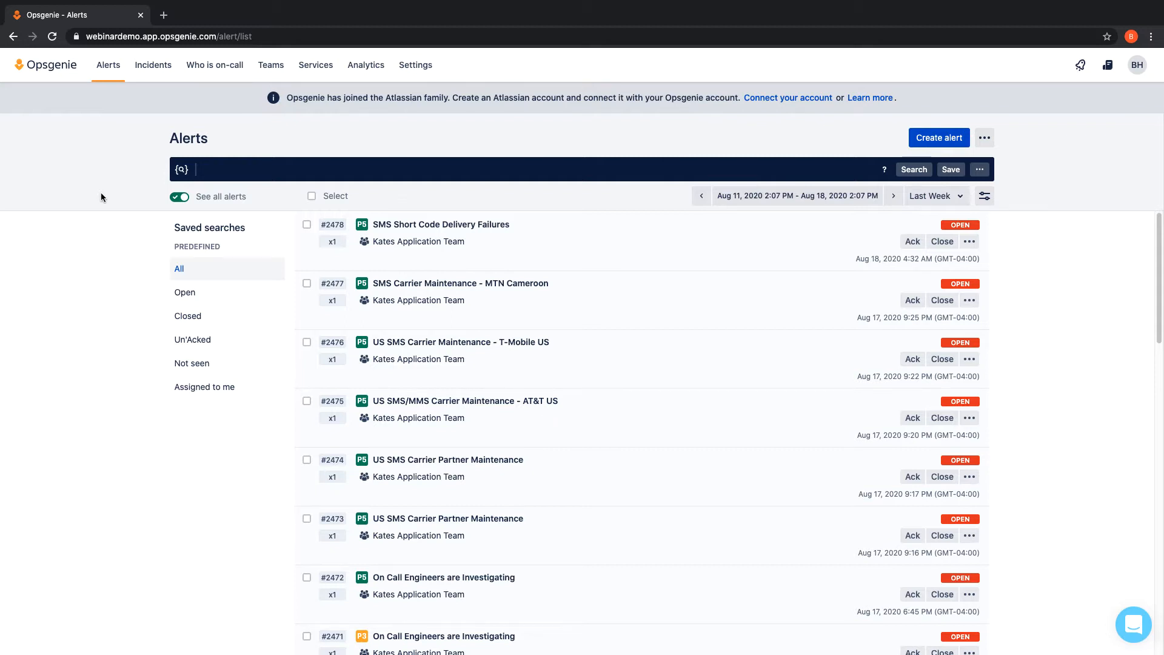
# Find Slack in the integration list via 'sla' search and assign it to DevOps Team
pyautogui.click(415, 64)
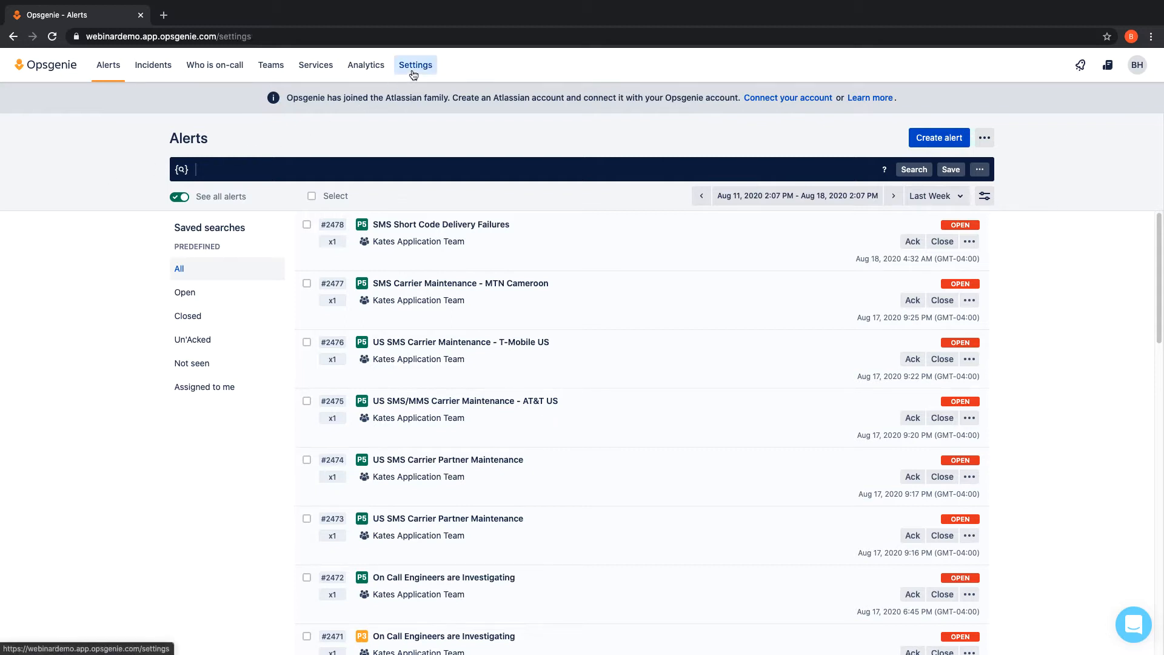
pyautogui.click(414, 64)
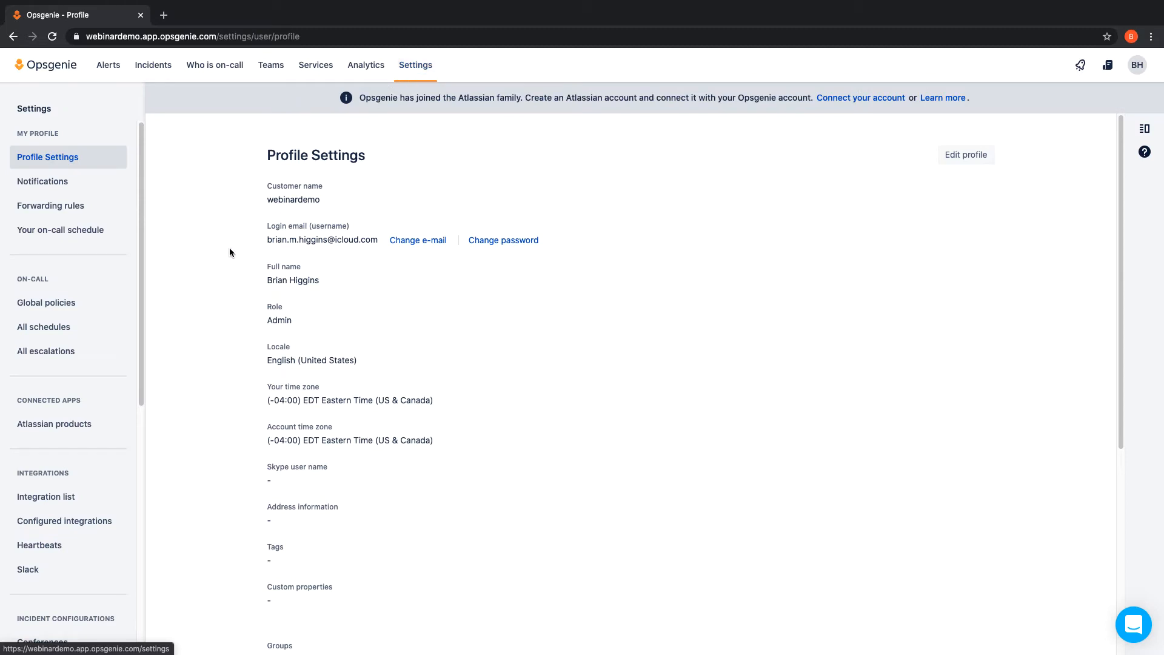
pyautogui.click(46, 497)
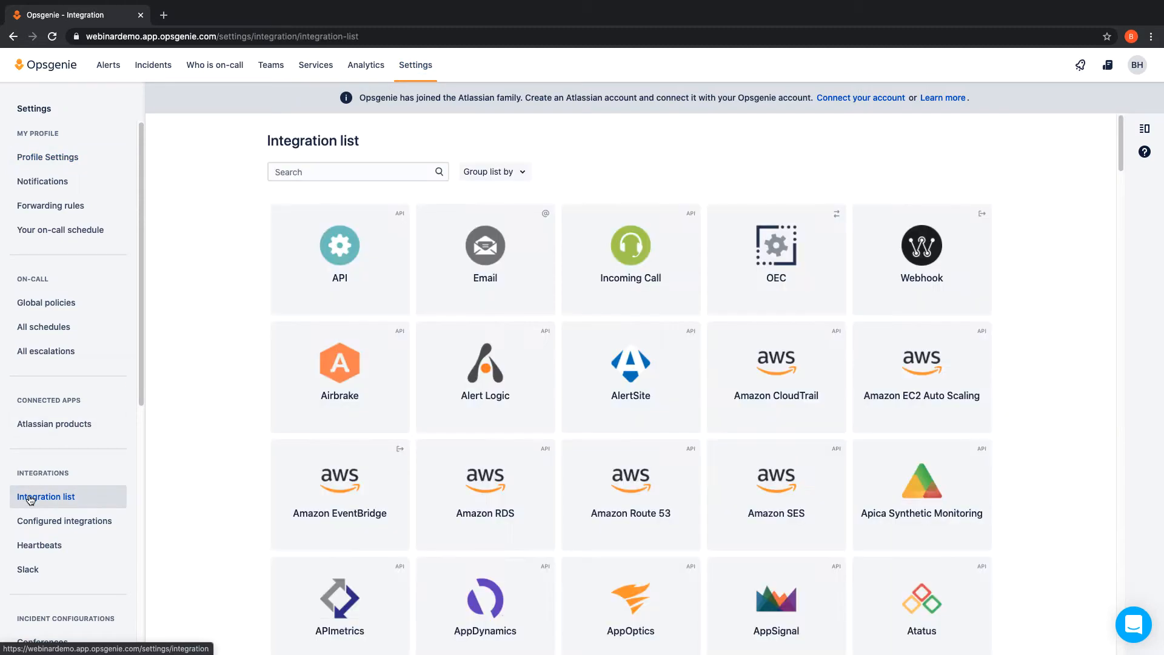
pyautogui.write('sla')
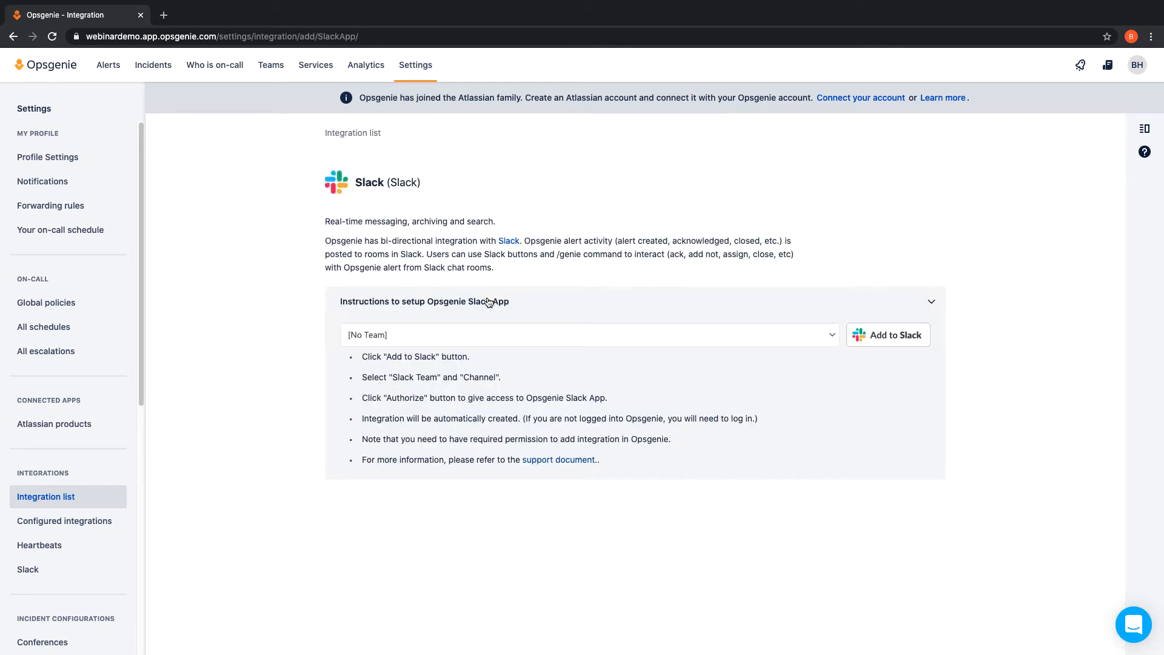
pyautogui.click(589, 335)
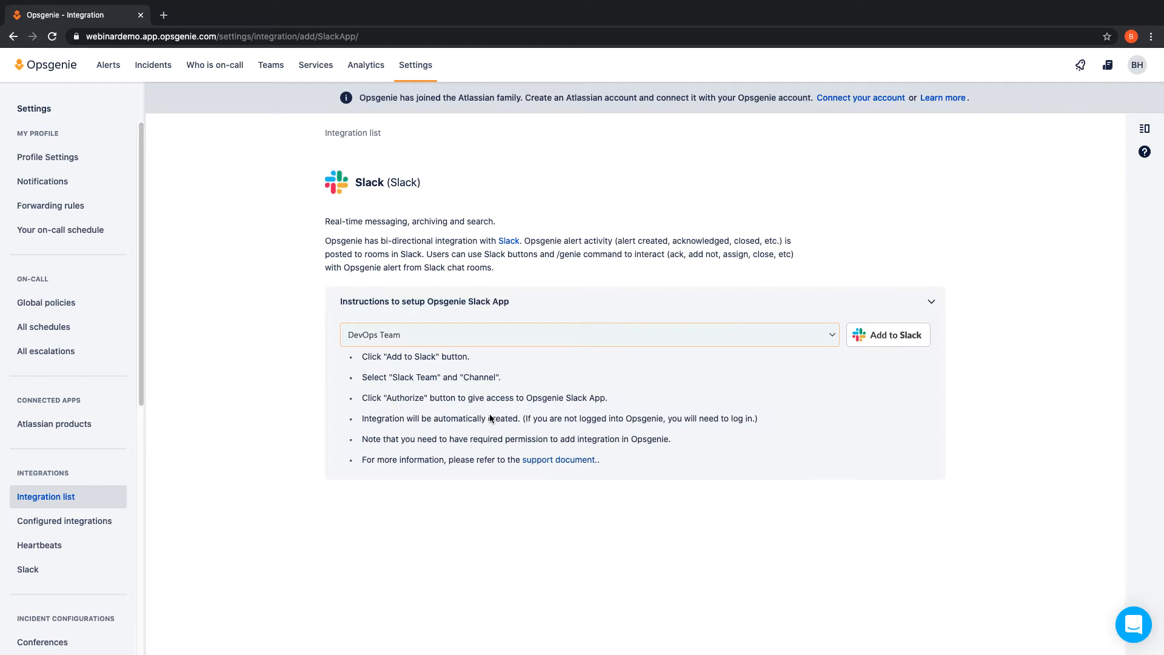
pyautogui.moveTo(870, 341)
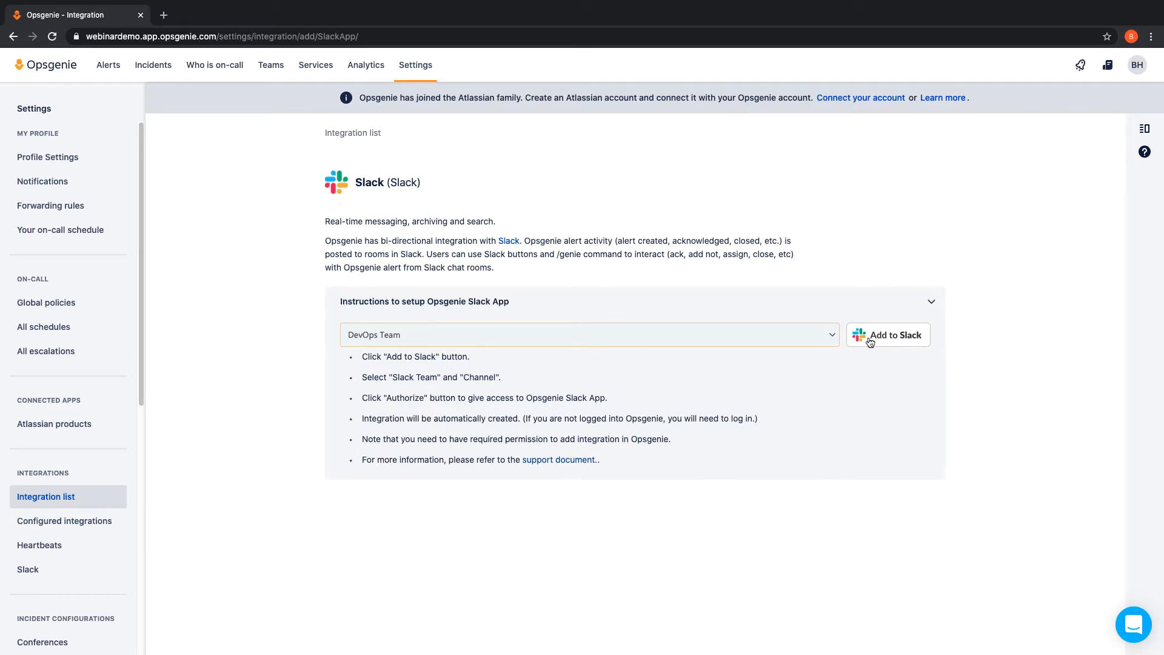
# Add to Slack, choose the #slack-integration channel and allow OpsGenie workspace access
pyautogui.click(888, 334)
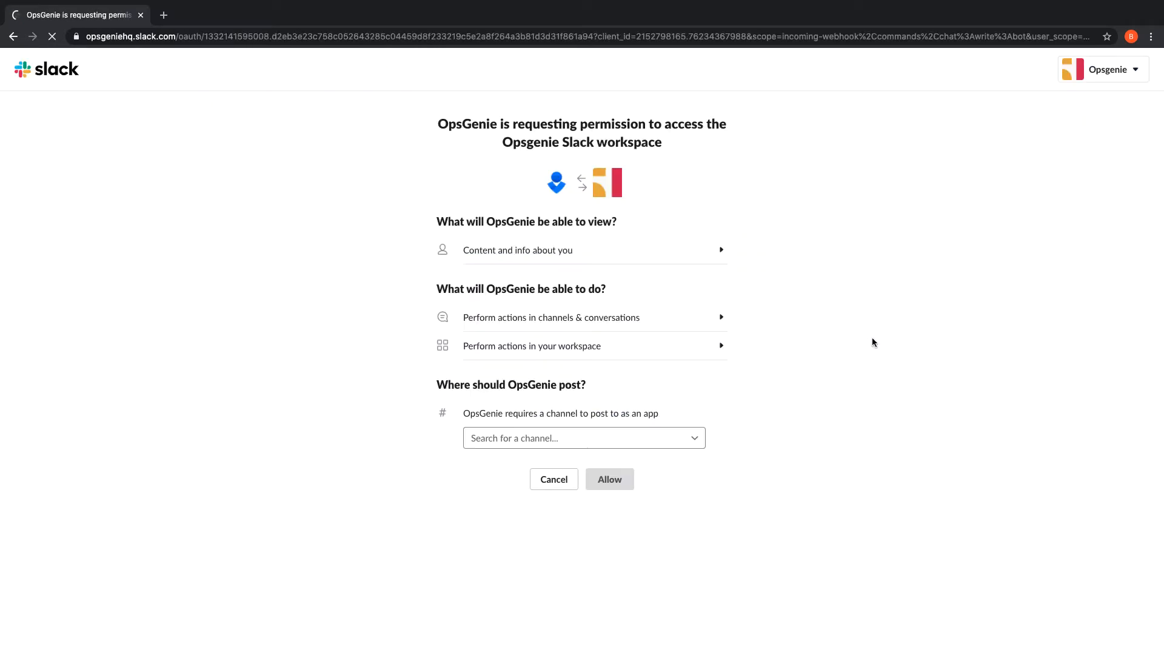
pyautogui.click(583, 437)
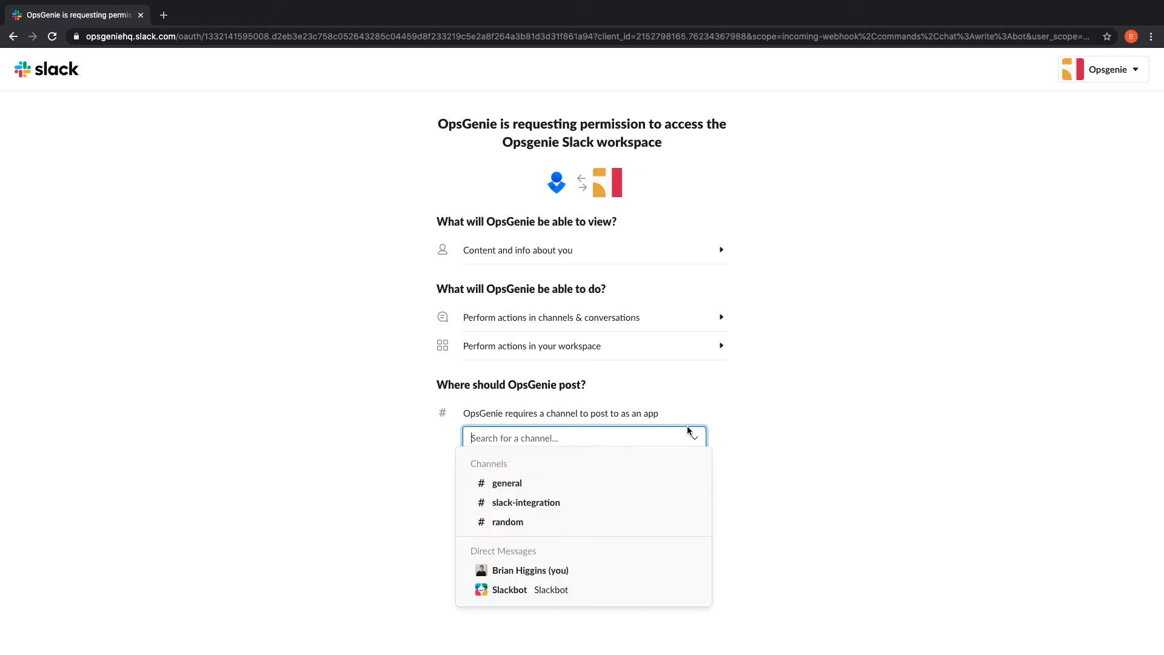
pyautogui.click(526, 502)
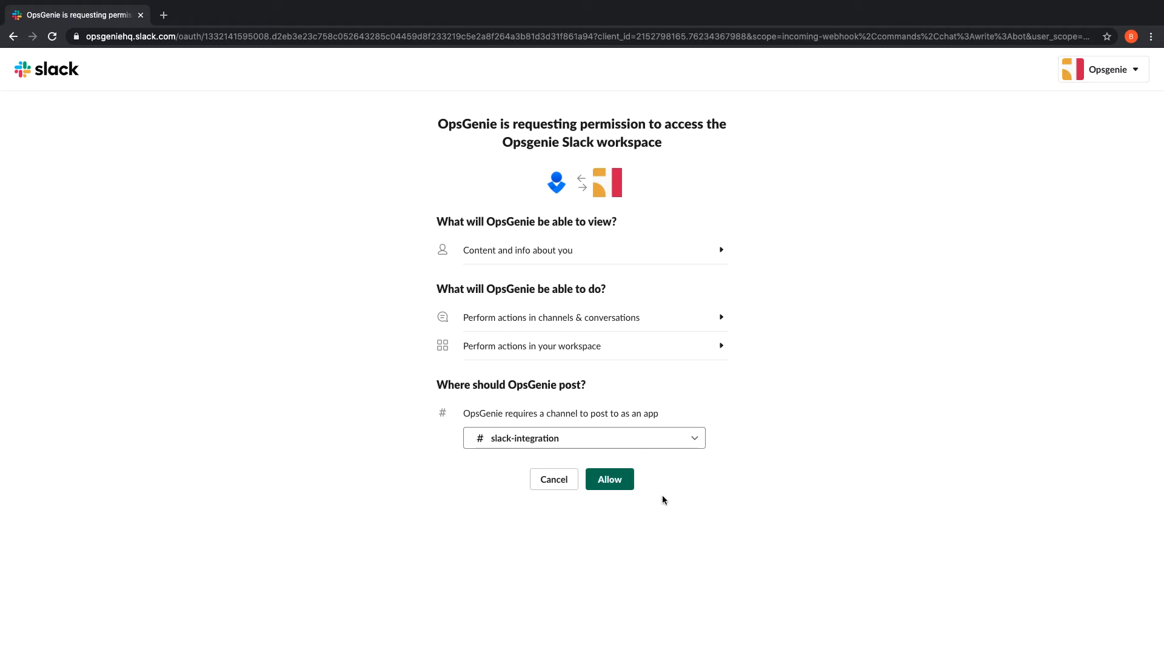
pyautogui.click(608, 479)
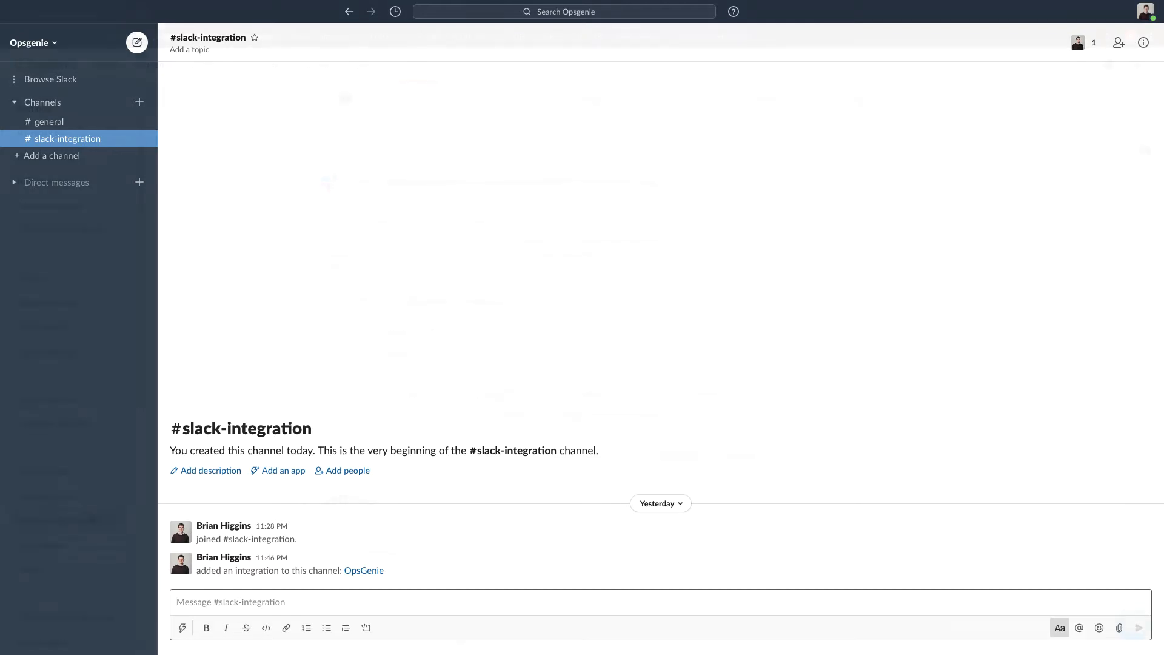
# Return to the Opsgenie integration settings and scroll to the alert filter options
pyautogui.click(364, 570)
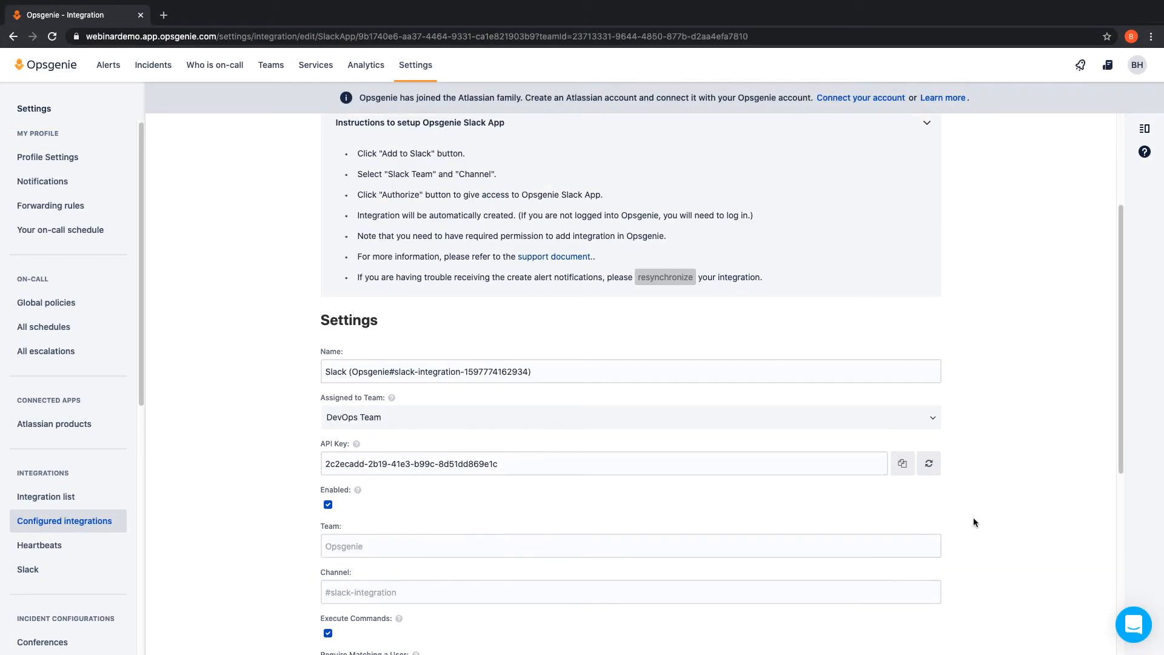
pyautogui.scroll(-3)
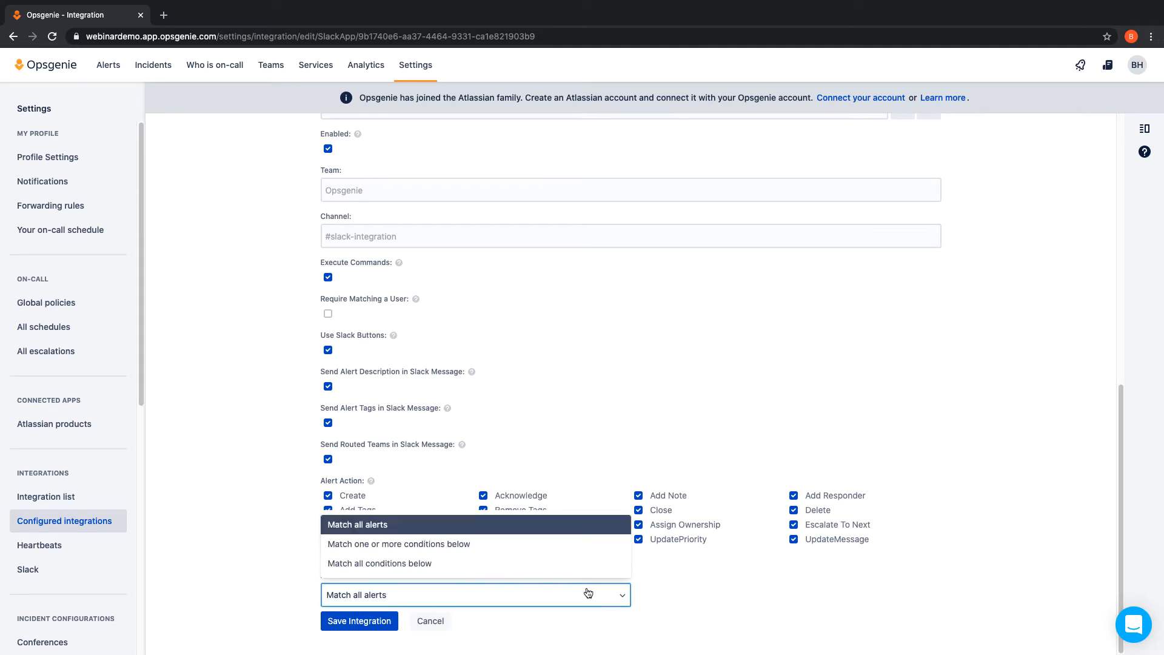
# Filter on all conditions with Source Matches (Regex) 'Datadog' and save the integration
pyautogui.click(379, 563)
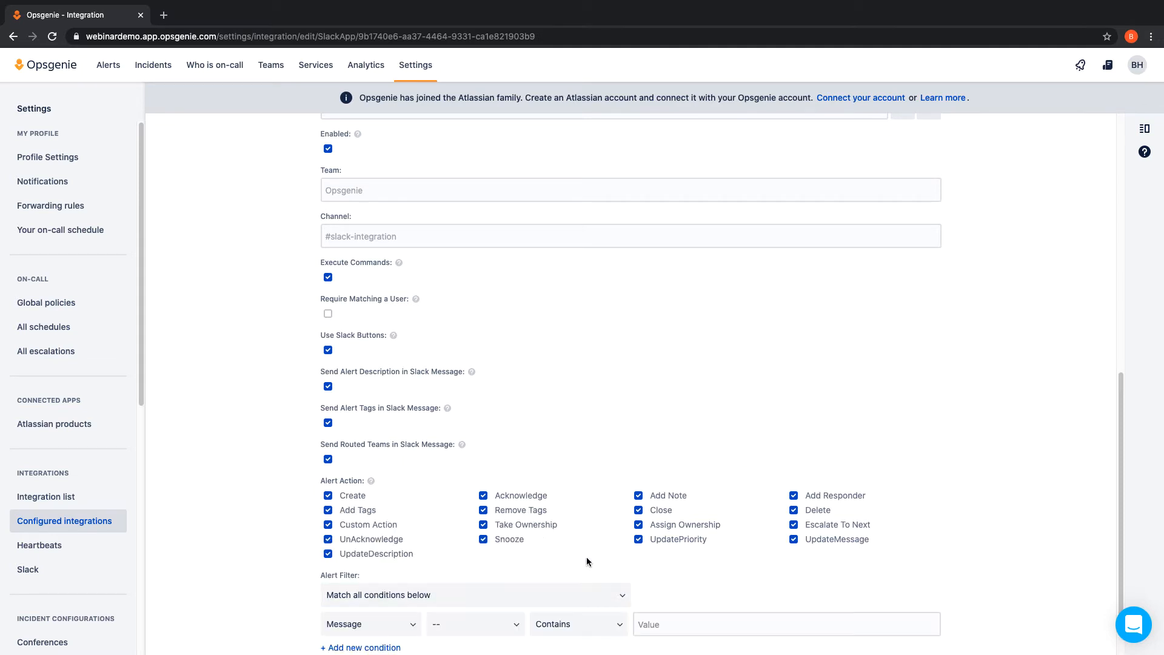
pyautogui.scroll(-3)
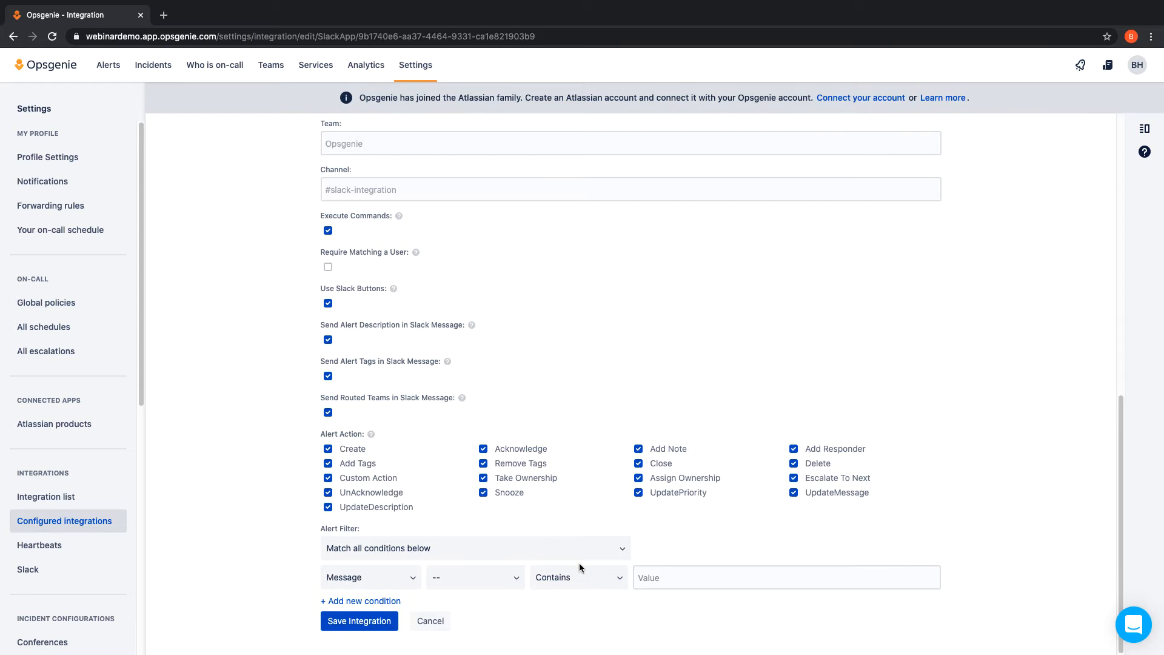
pyautogui.write('so')
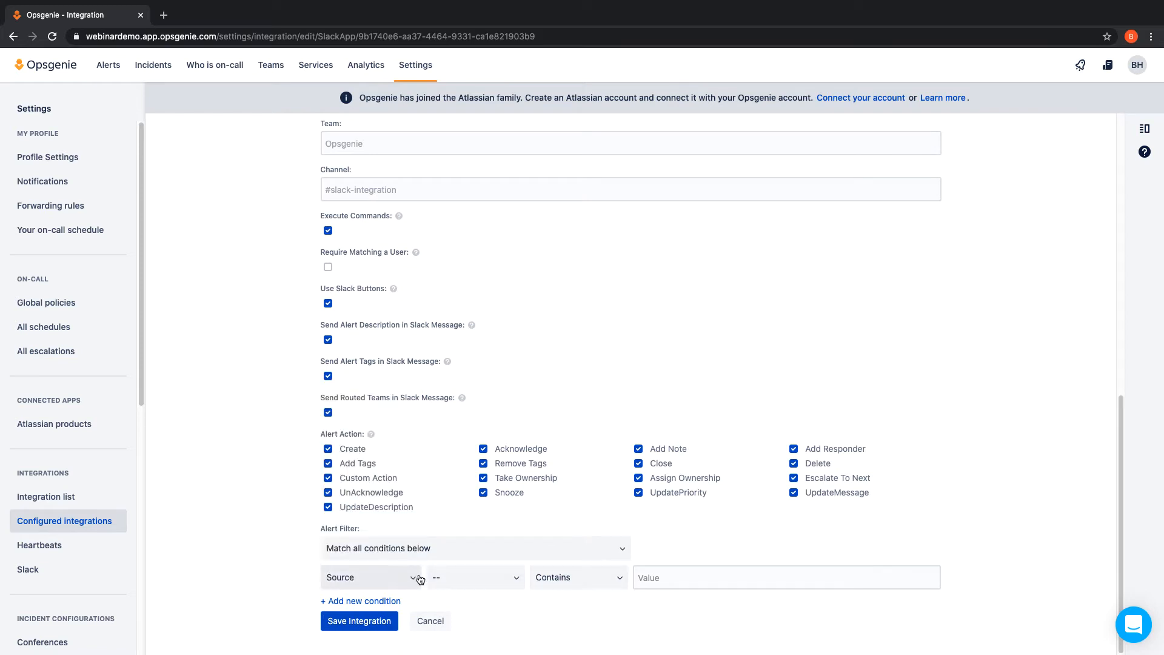
pyautogui.click(578, 577)
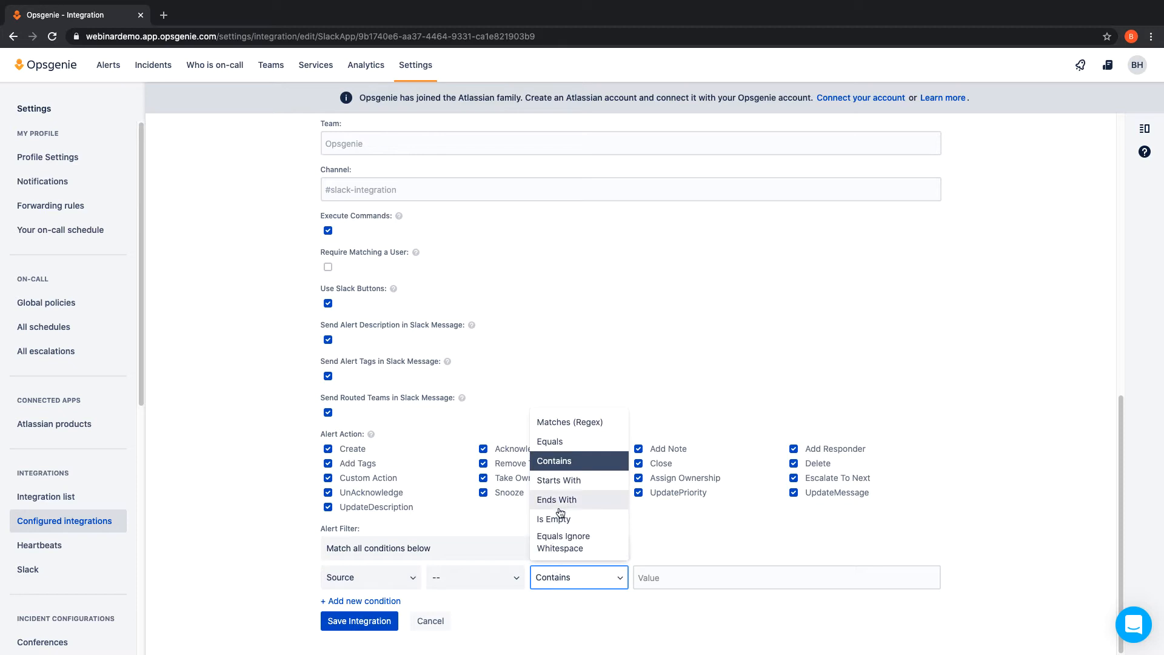
pyautogui.click(568, 422)
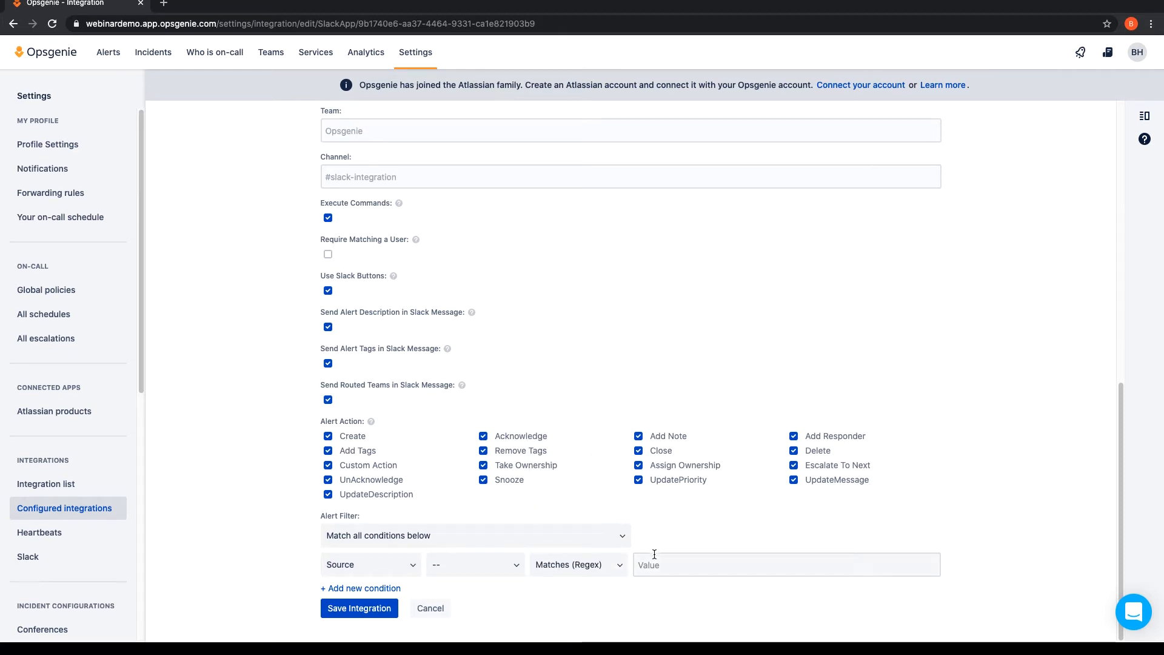
pyautogui.write('Datadog')
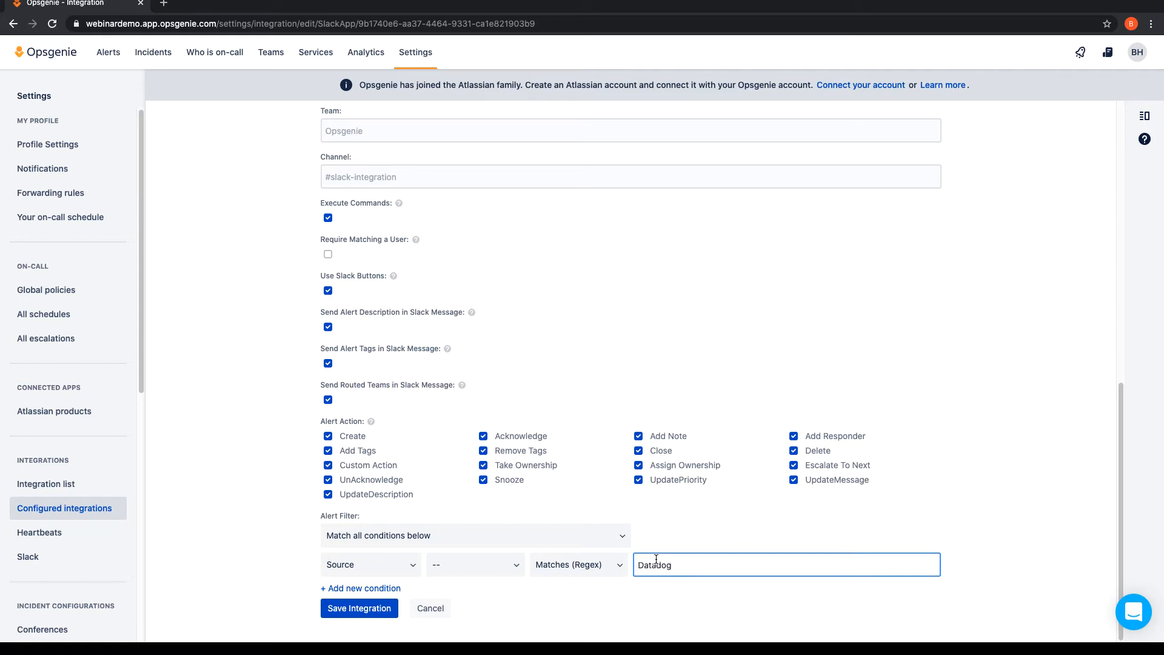
pyautogui.moveTo(570, 611)
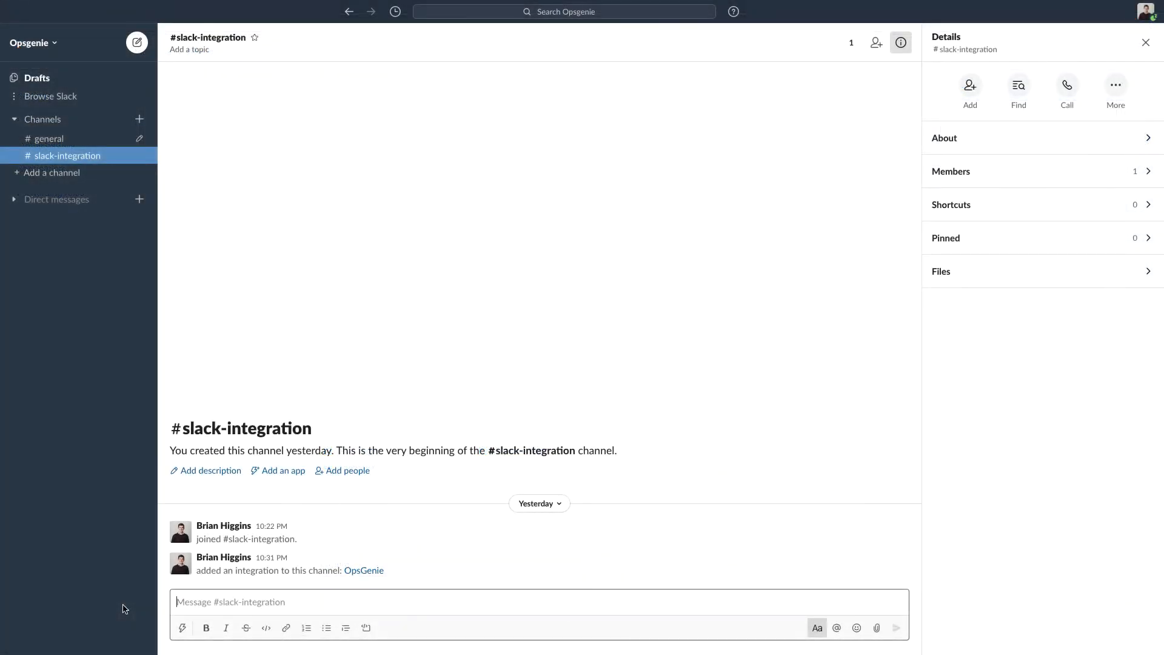
# Send /genie list, /genie whoisoncall and /genie help in the slack-integration channel
pyautogui.write('/genie')
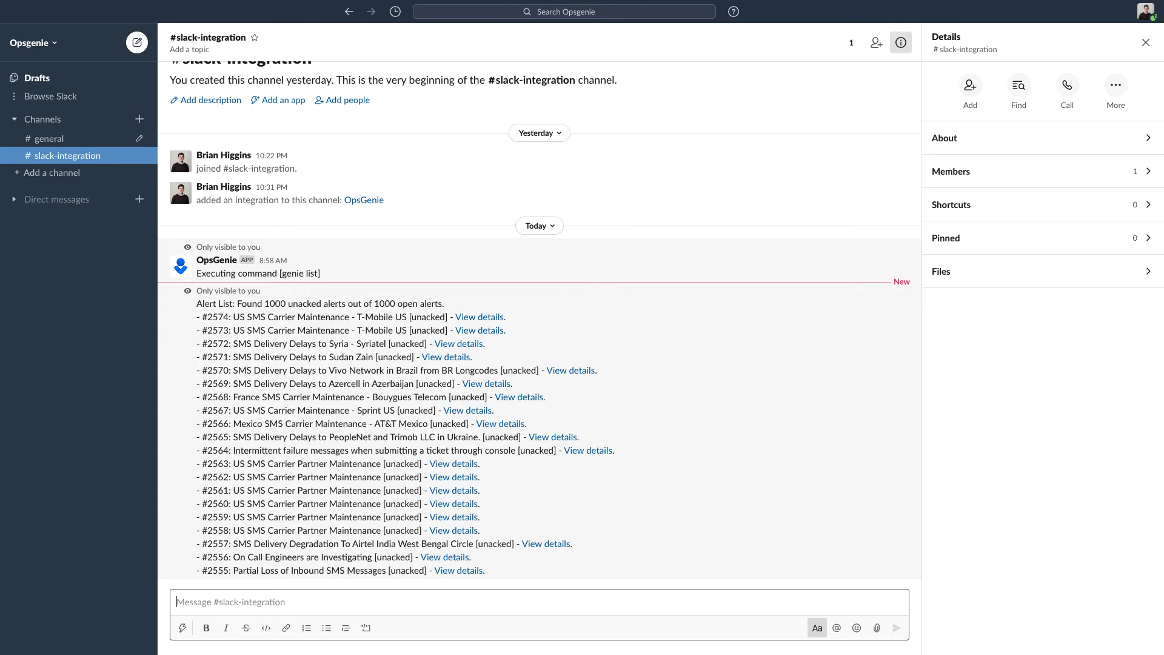
pyautogui.write('/genie whois')
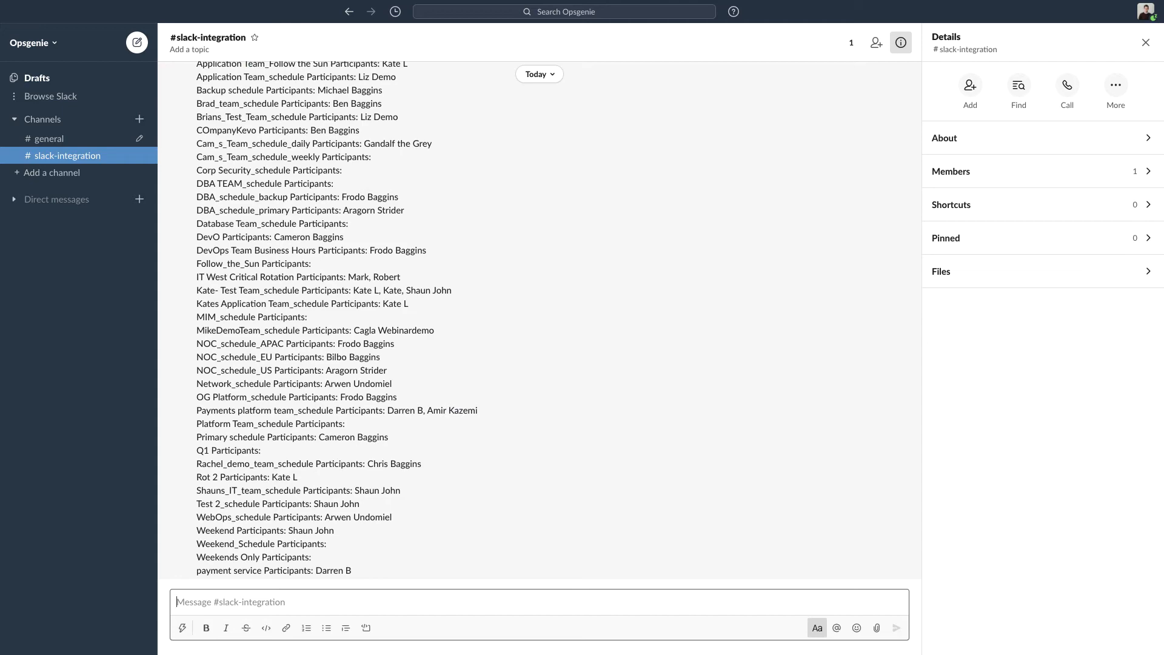
pyautogui.write('/gen')
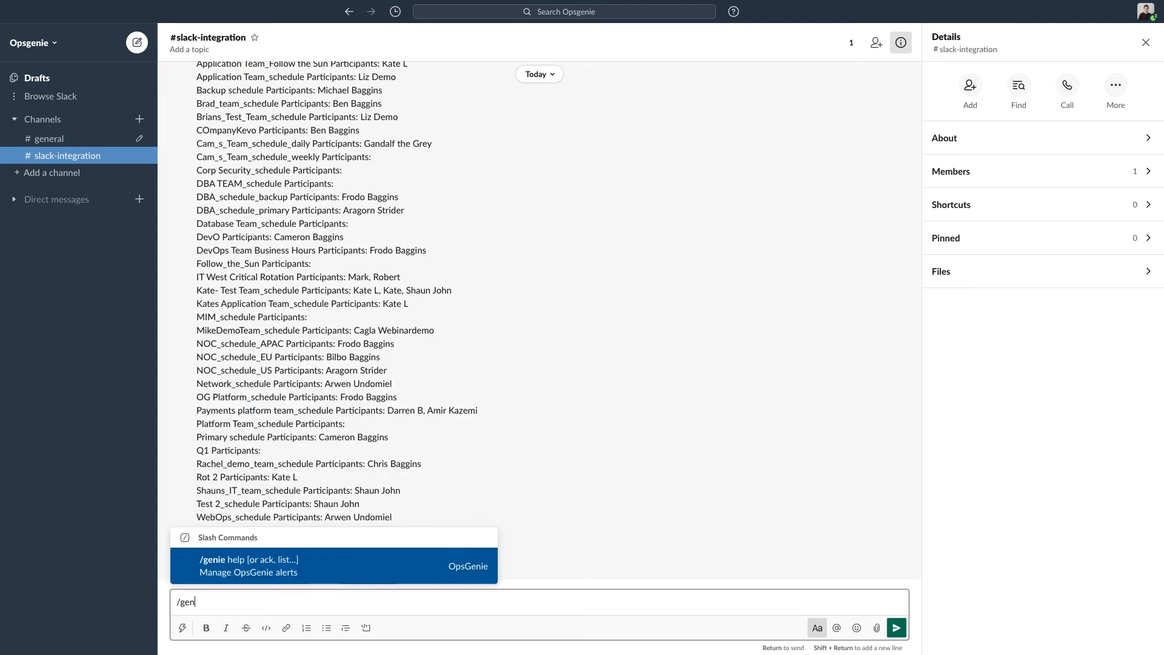
pyautogui.press('Enter')
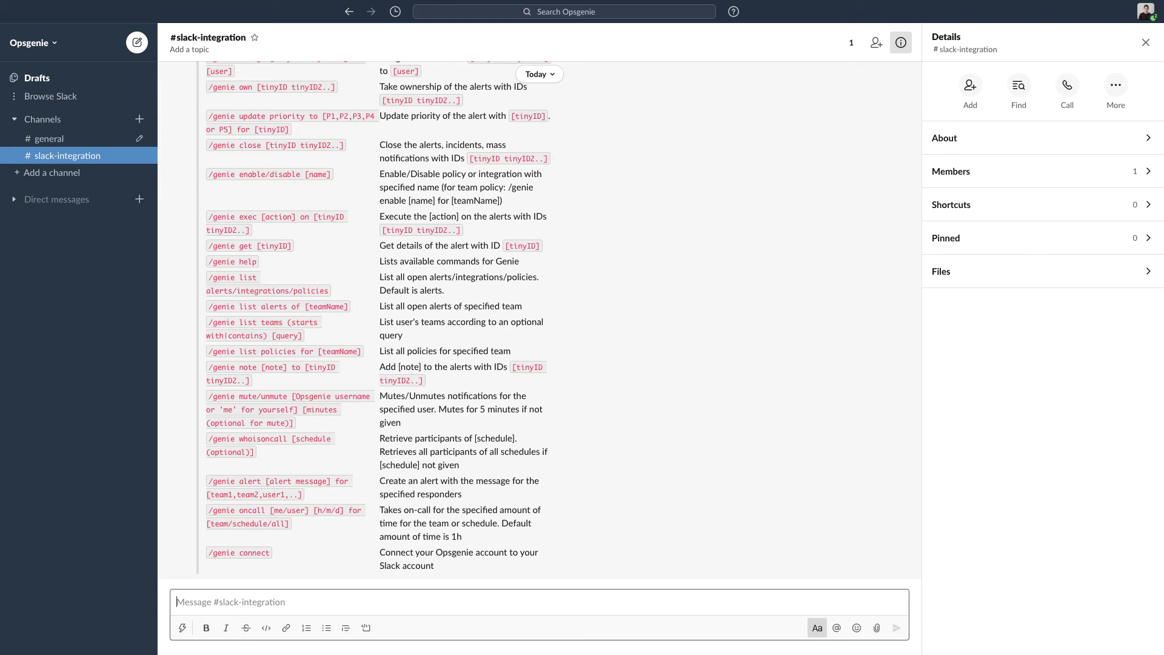
pyautogui.write('/genie')
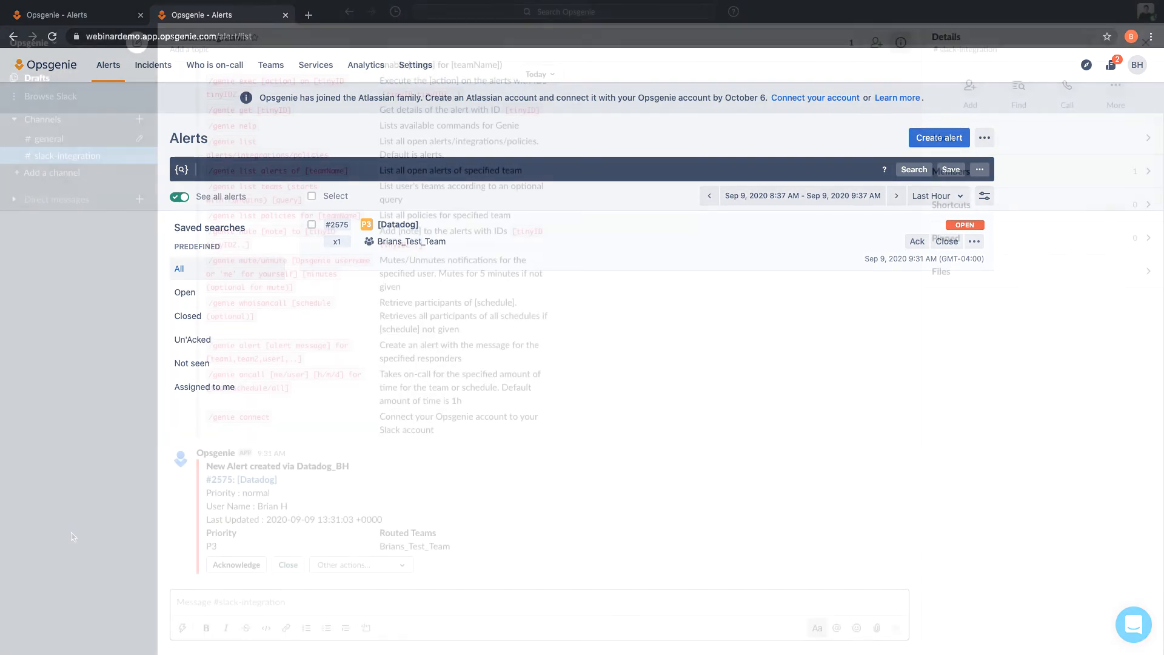
# Acknowledge alert #2575 from Slack and add an 'Investigating' note via Other actions
pyautogui.click(362, 563)
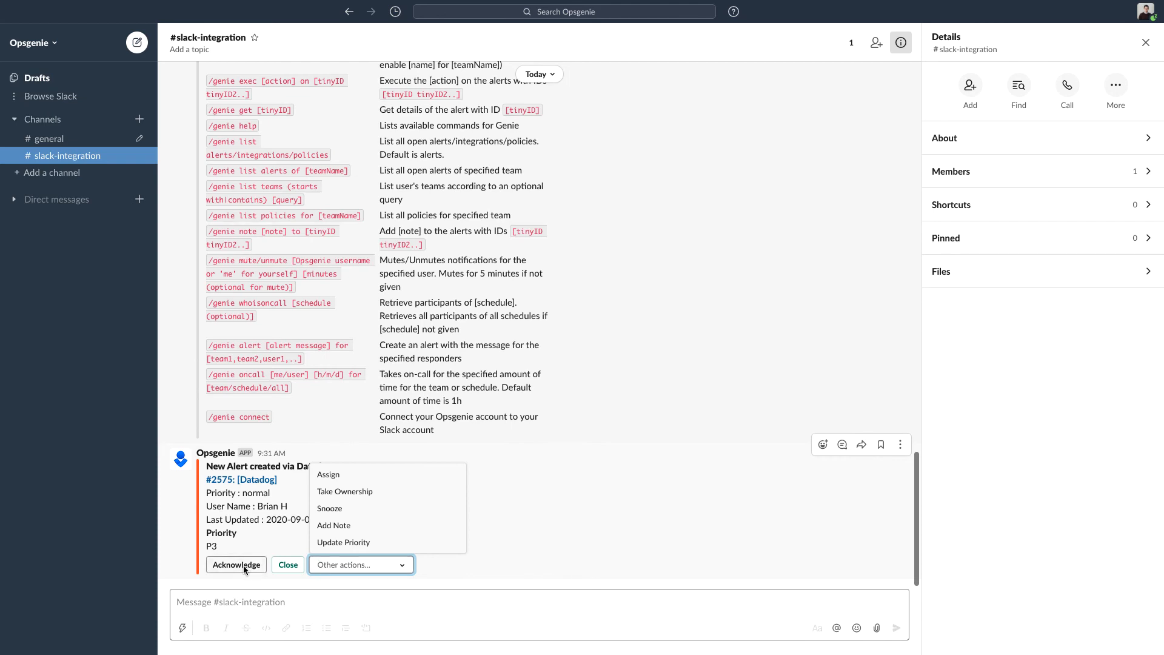
pyautogui.click(235, 563)
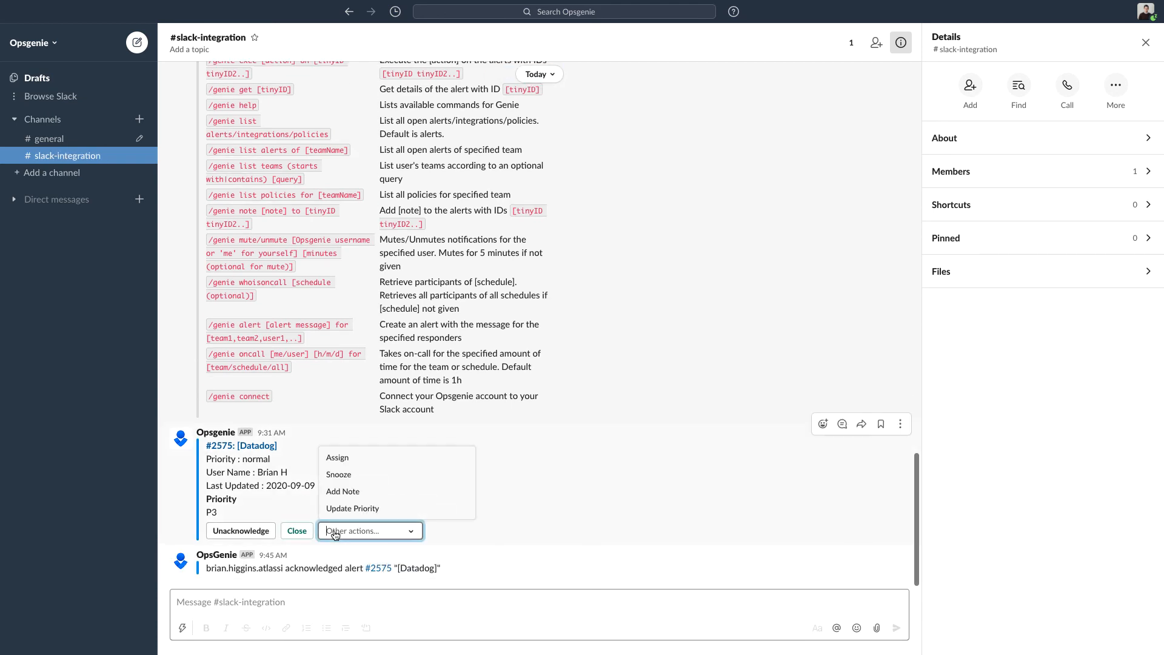
pyautogui.click(342, 491)
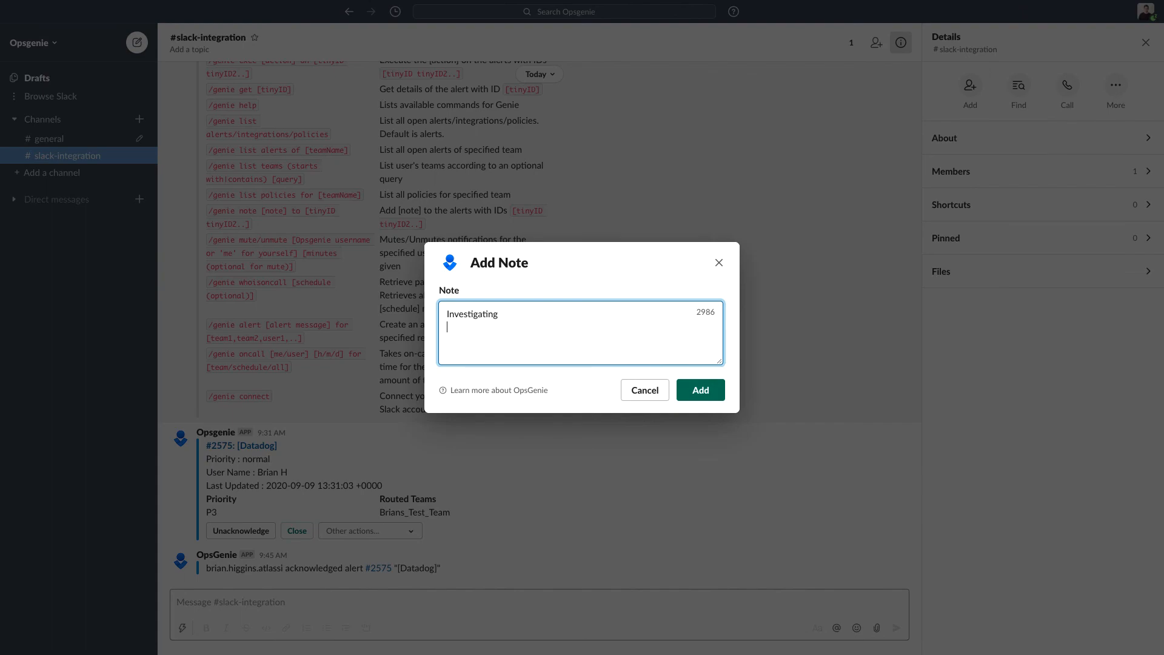
pyautogui.click(700, 391)
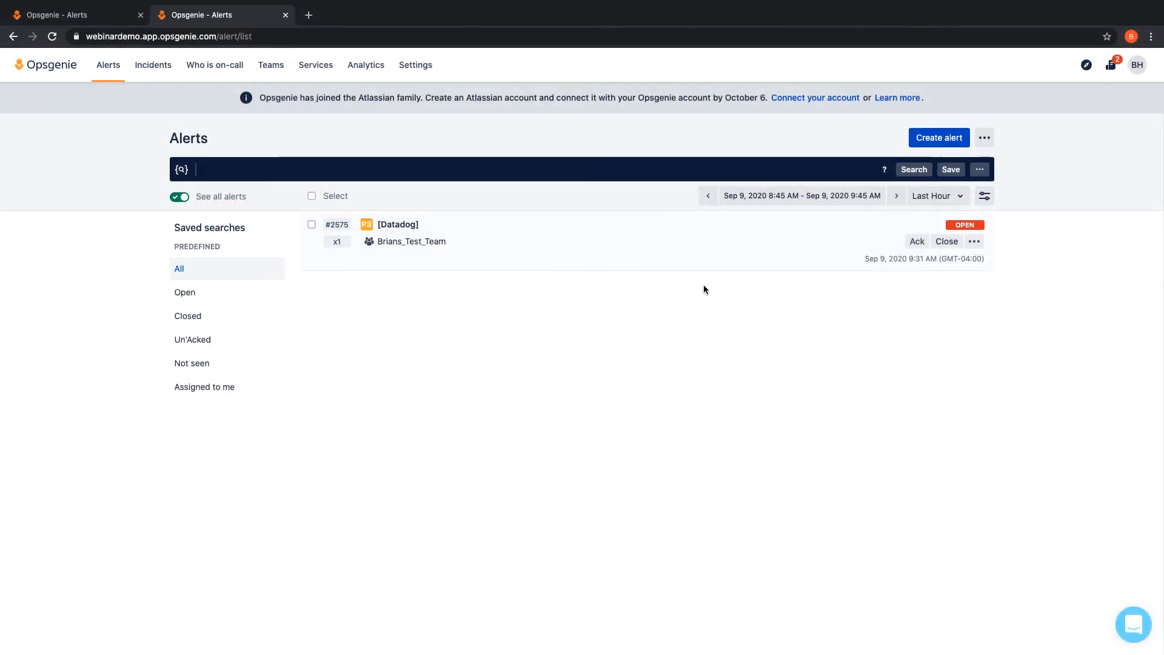
# View alert #2575's activity log listing the Slack acknowledge and Add Note actions
pyautogui.click(397, 224)
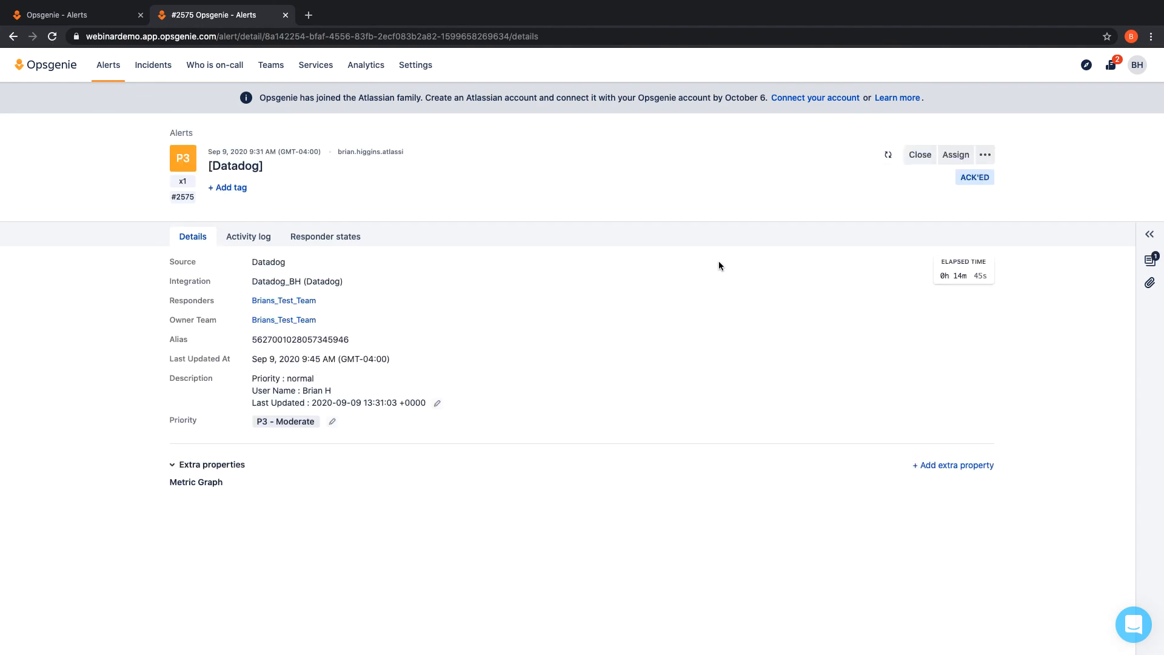
pyautogui.click(247, 236)
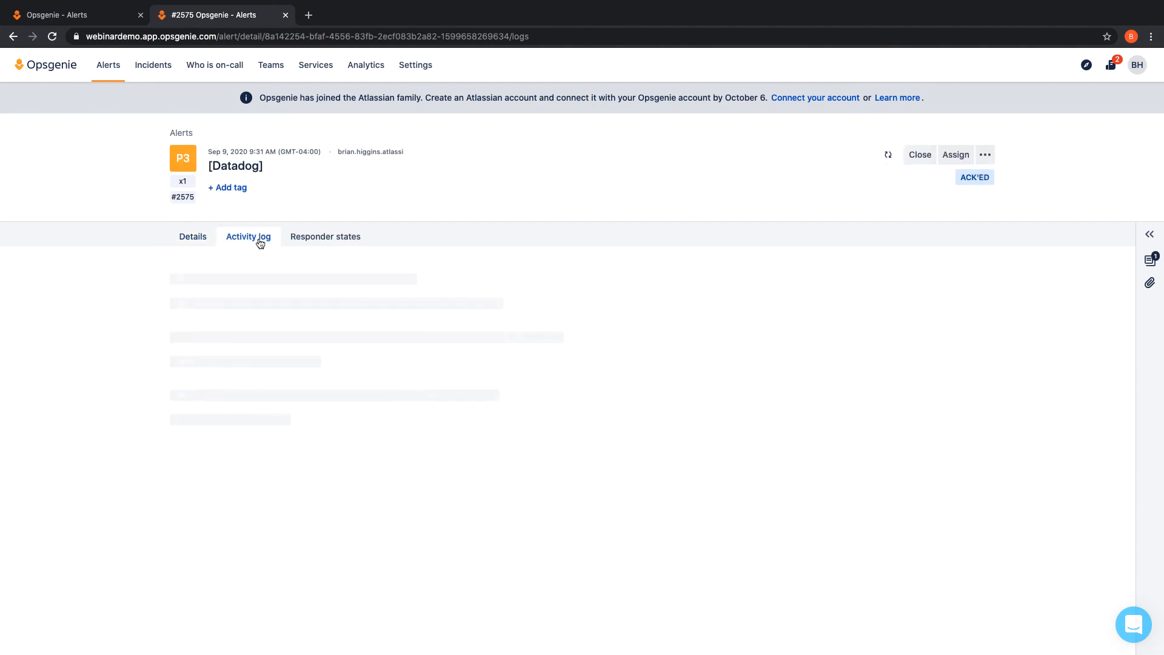
pyautogui.click(247, 236)
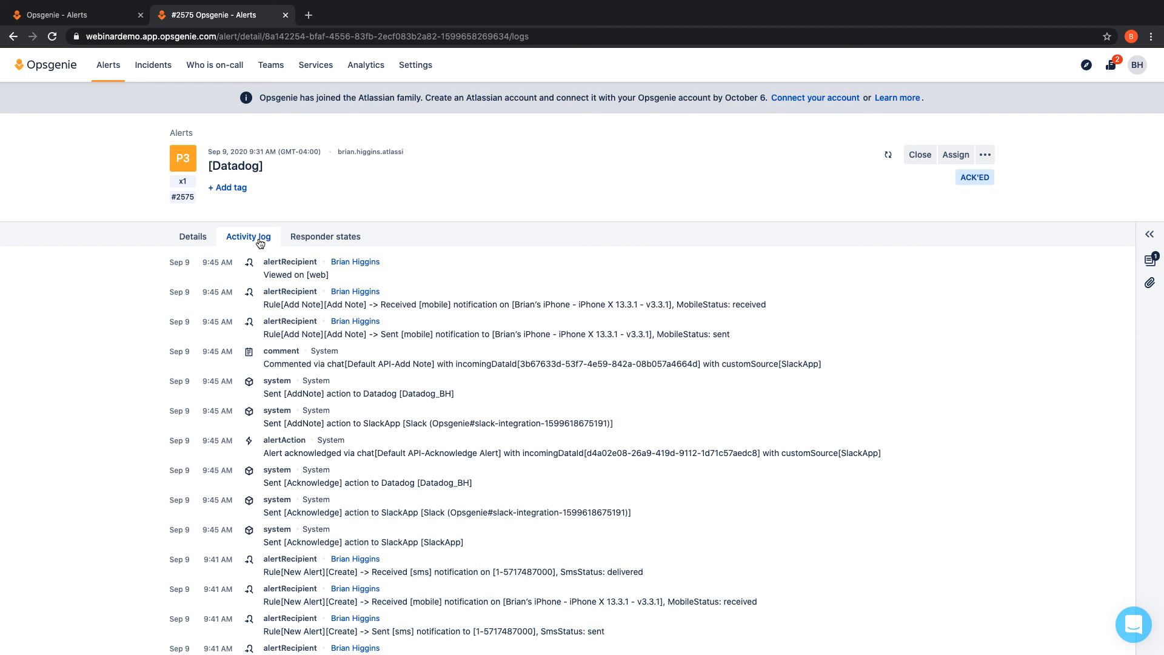